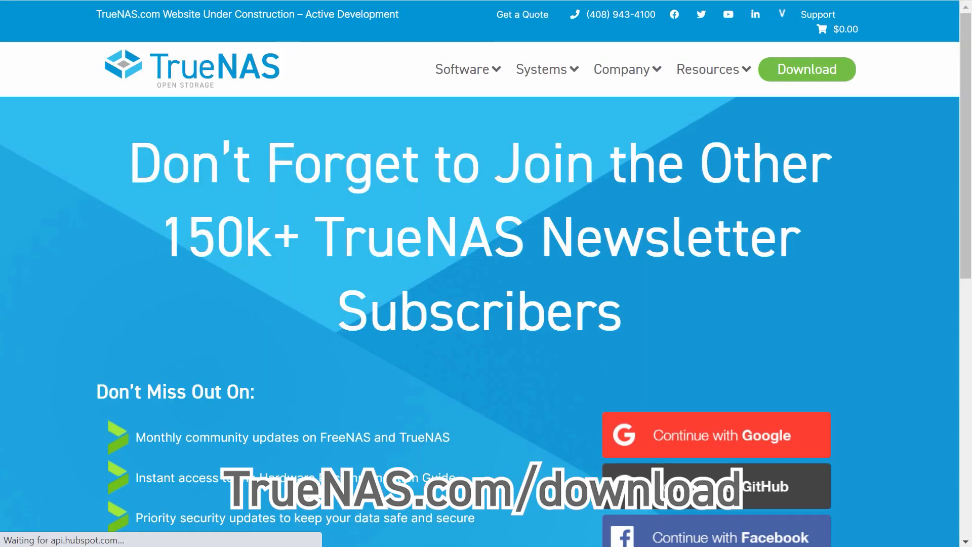
Step: Choose 'No Thanks. Take me to the Download Page' to reach the TrueNAS CORE download
scroll("down", 3)
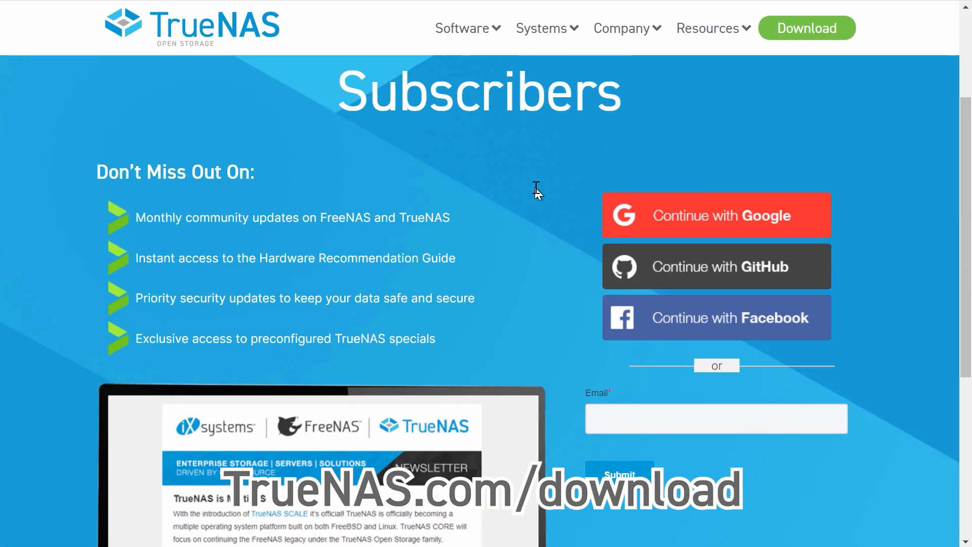
scroll("down", 3)
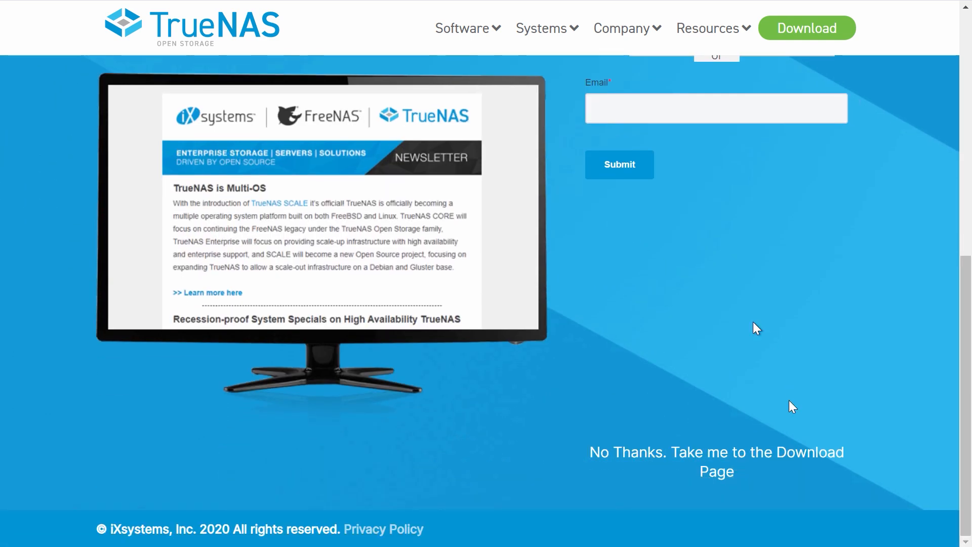
left_click(716, 462)
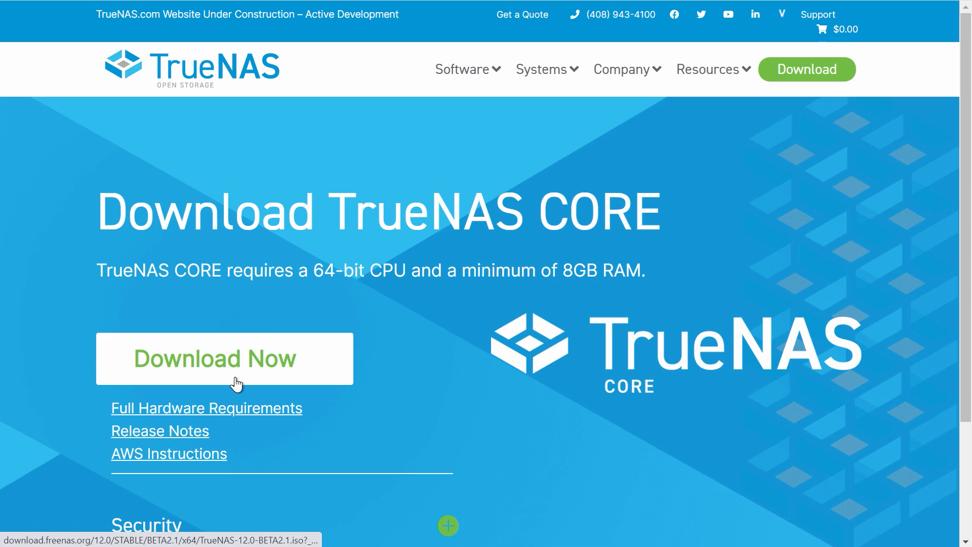
left_click(225, 359)
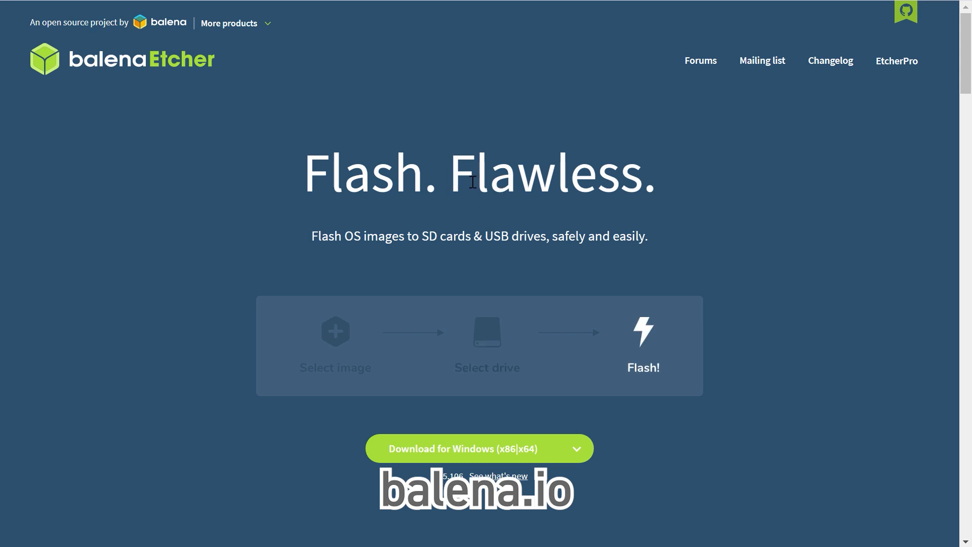
Step: Download Etcher for Windows and load TrueNAS-12.0-BETA2.1.iso from Downloads as the image
left_click(462, 448)
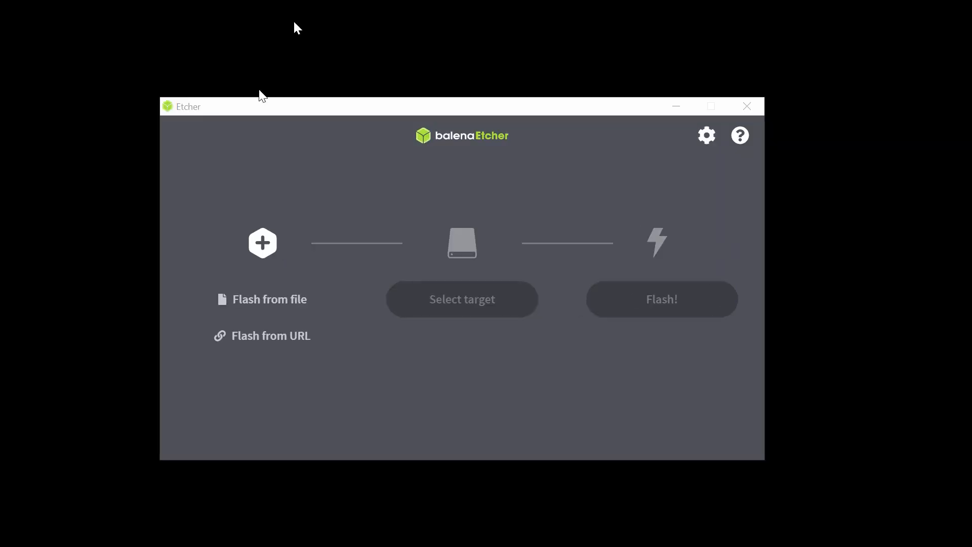
left_click(270, 298)
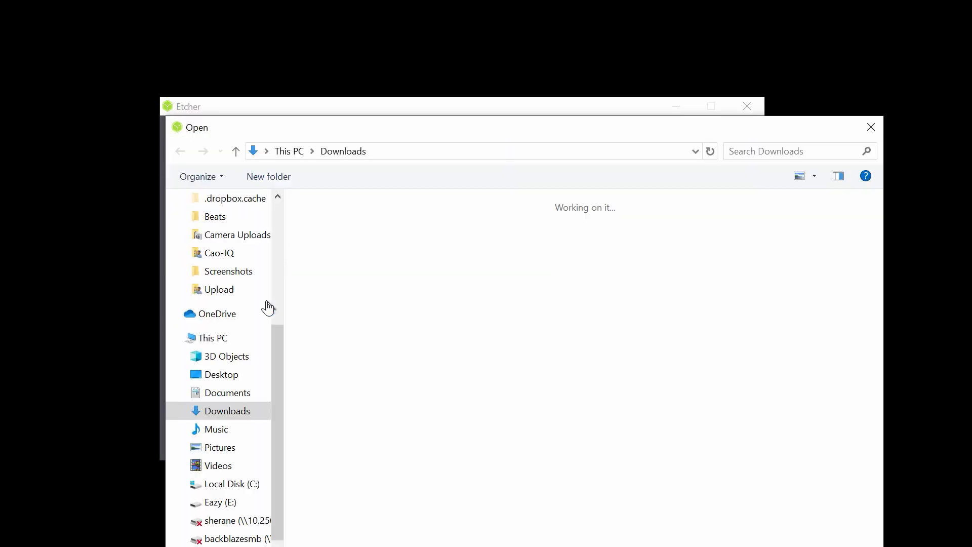
left_click(348, 259)
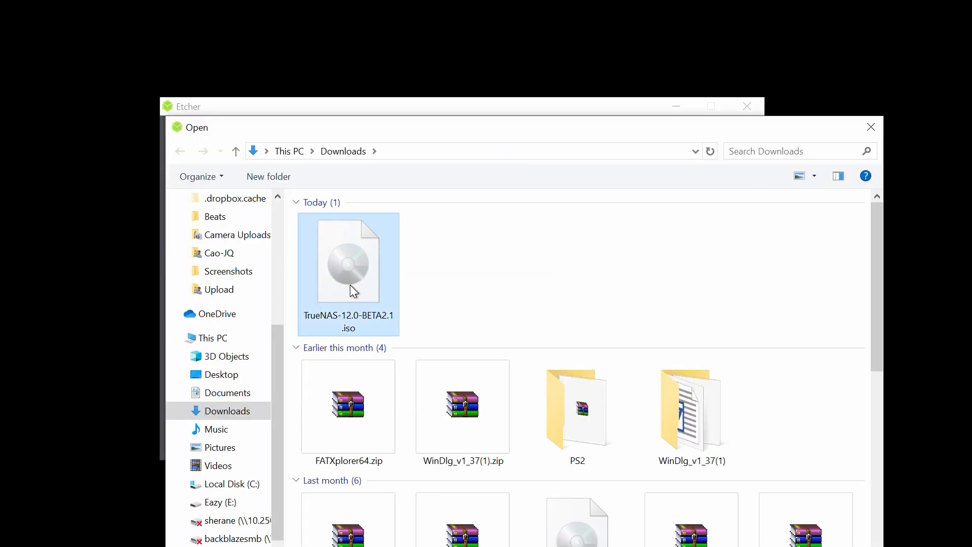
double_click(348, 259)
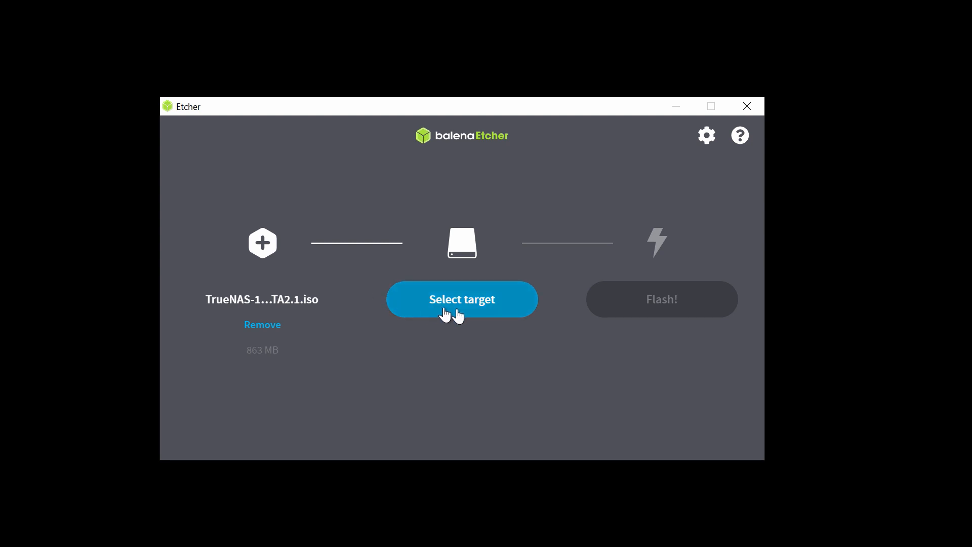
Step: Select the 8.1 GB USB Flash DISK as target and start flashing the TrueNAS image
left_click(462, 299)
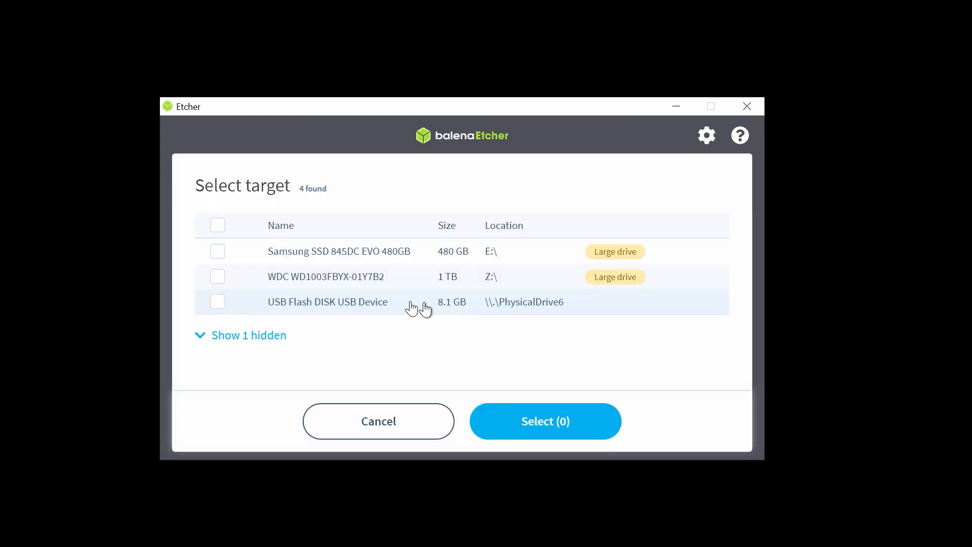
left_click(217, 301)
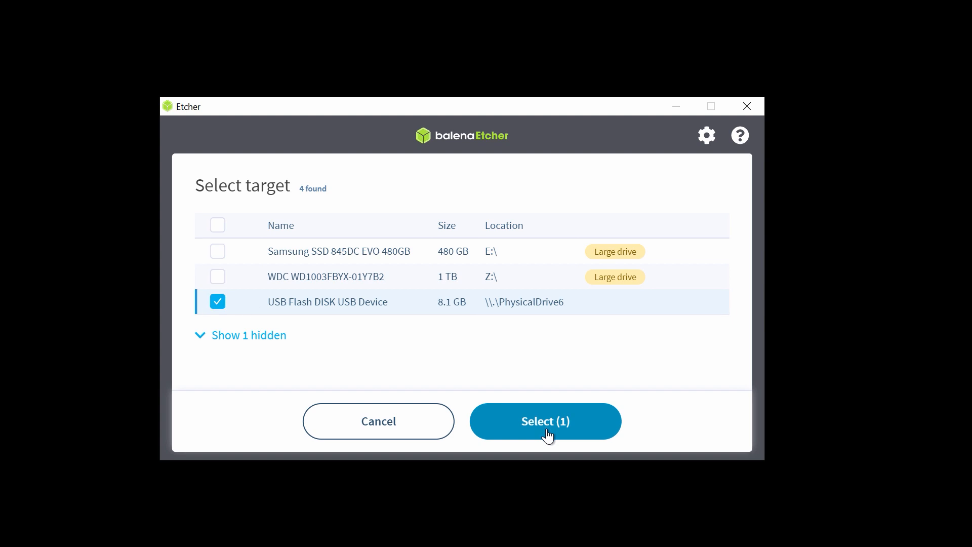
left_click(545, 421)
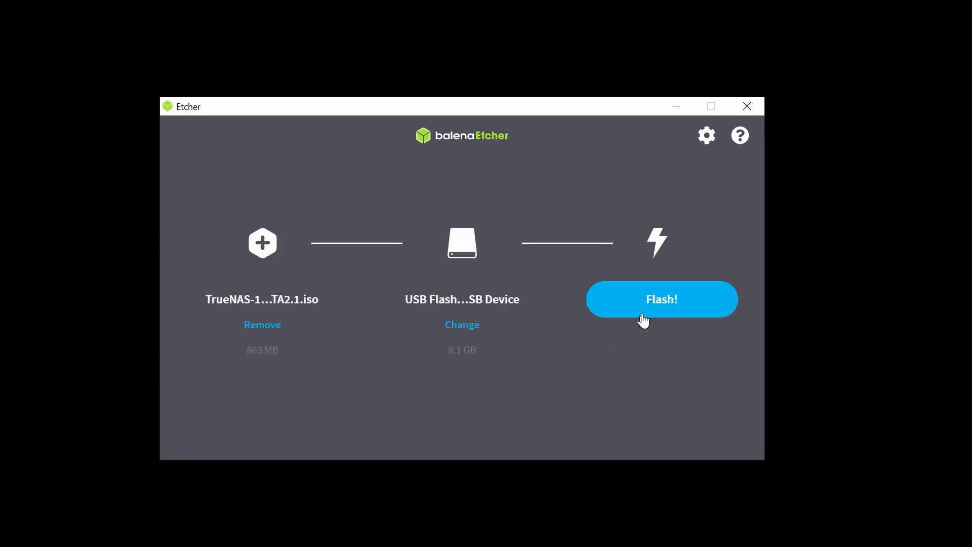
left_click(661, 298)
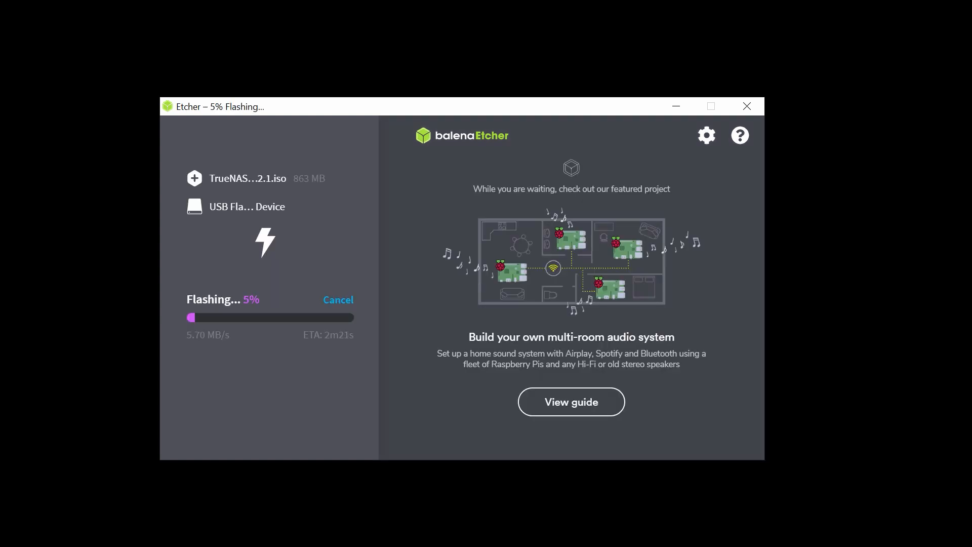